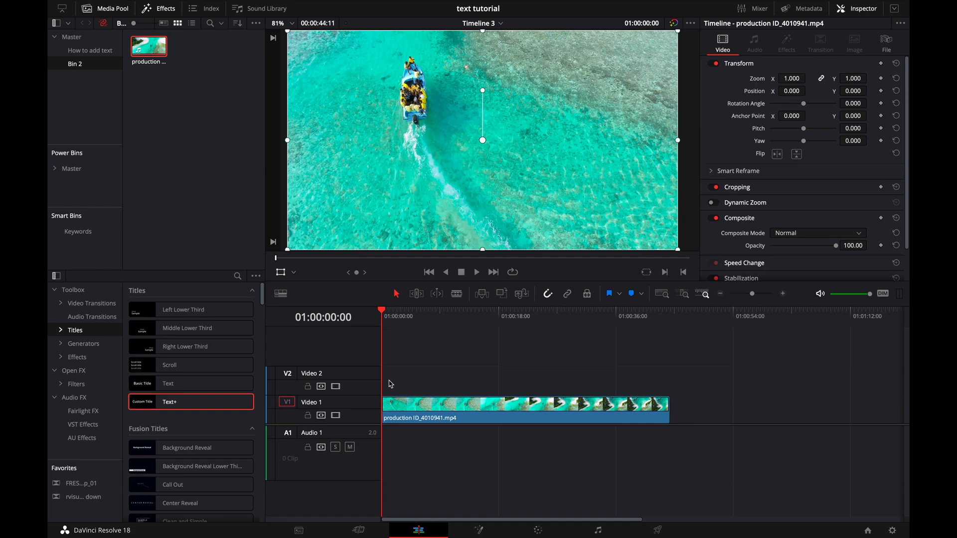
mouse_move(69, 308)
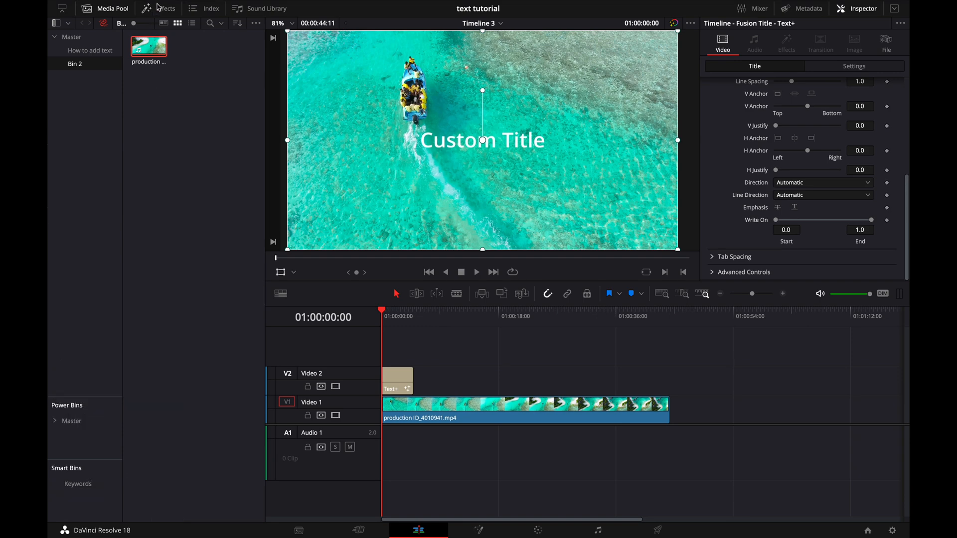
Set the 'Island of Maldives' Text+ title's font to Bebas Neue Regular
click(165, 8)
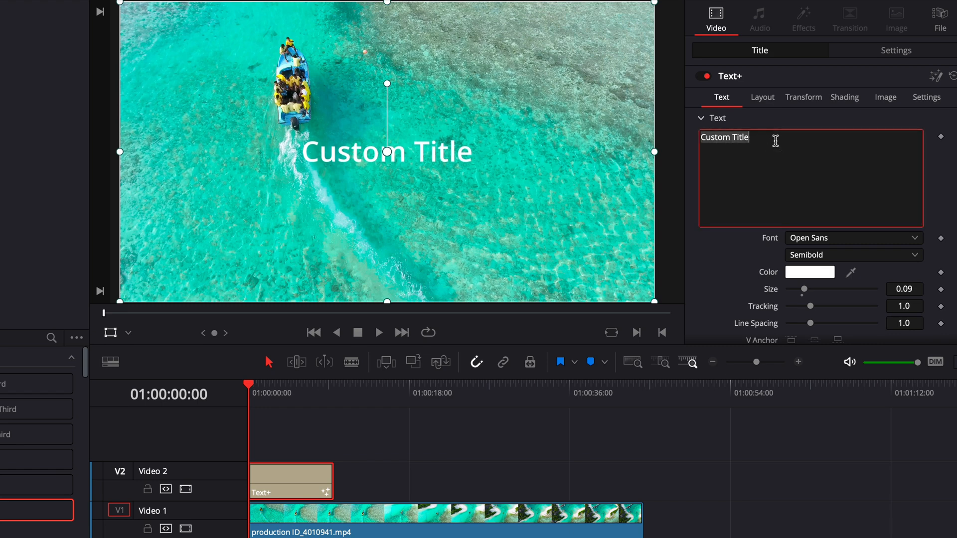
click(851, 238)
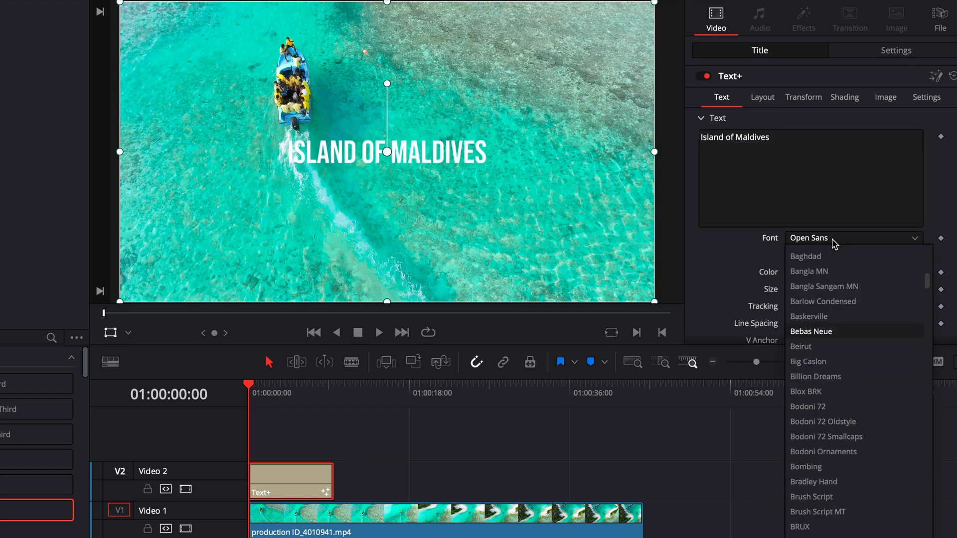
click(811, 331)
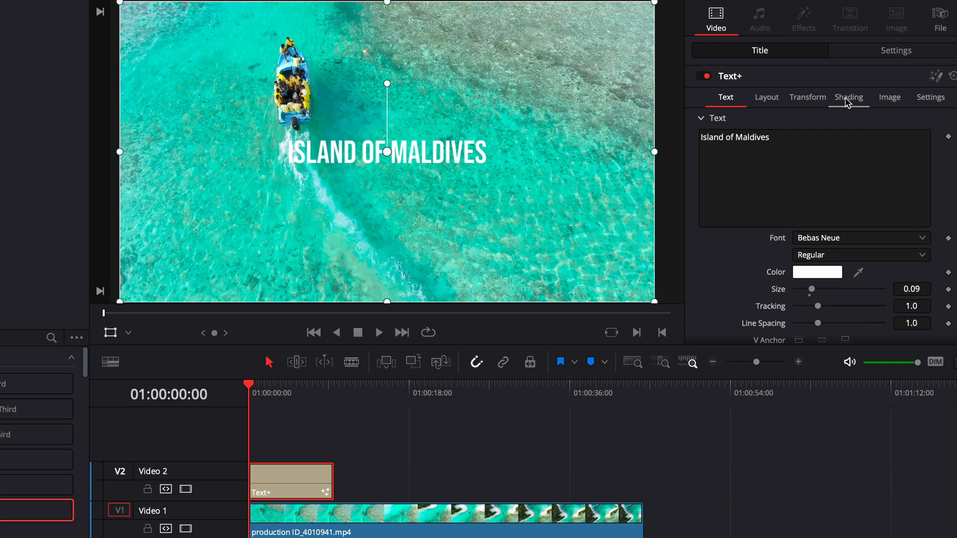
Enable the Black Shadow shading element and raise its softness to 5
click(849, 98)
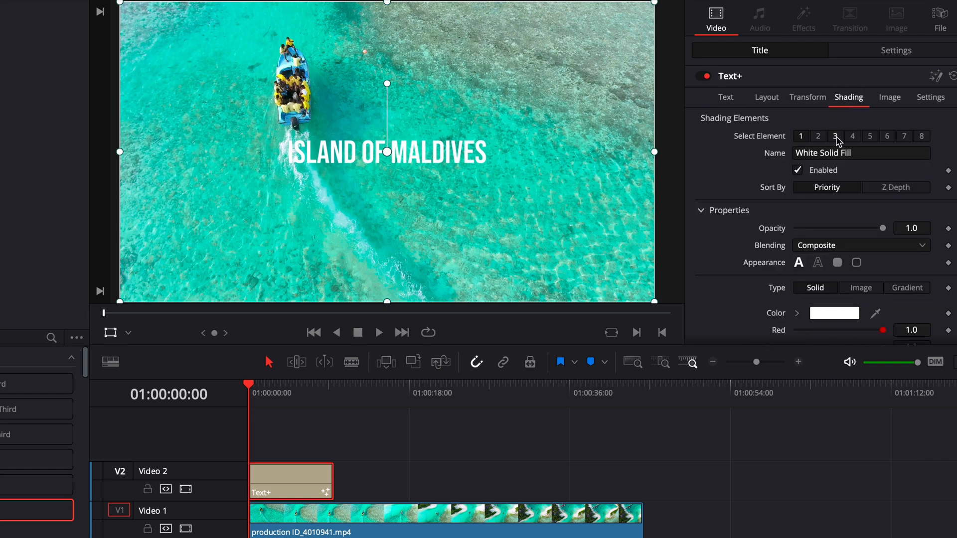
click(835, 135)
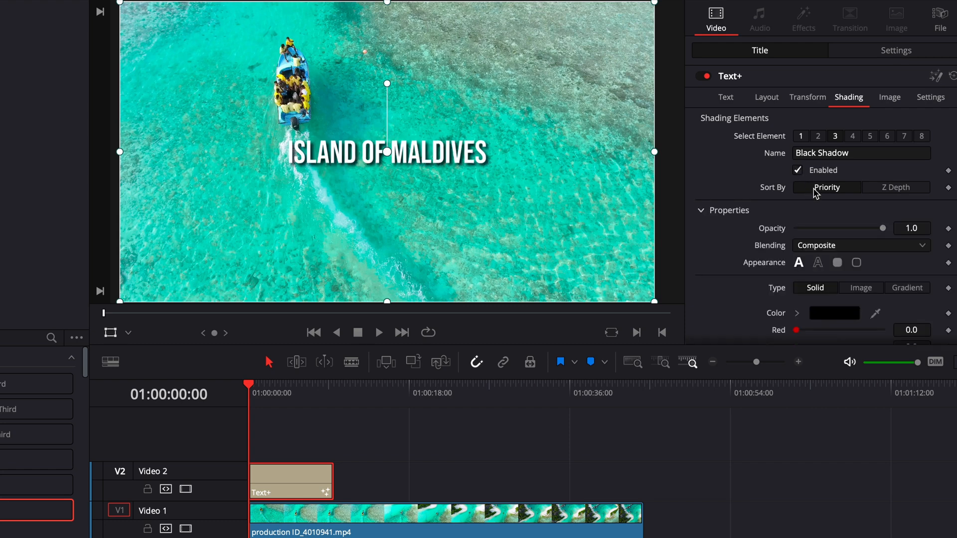
scroll(down, 3)
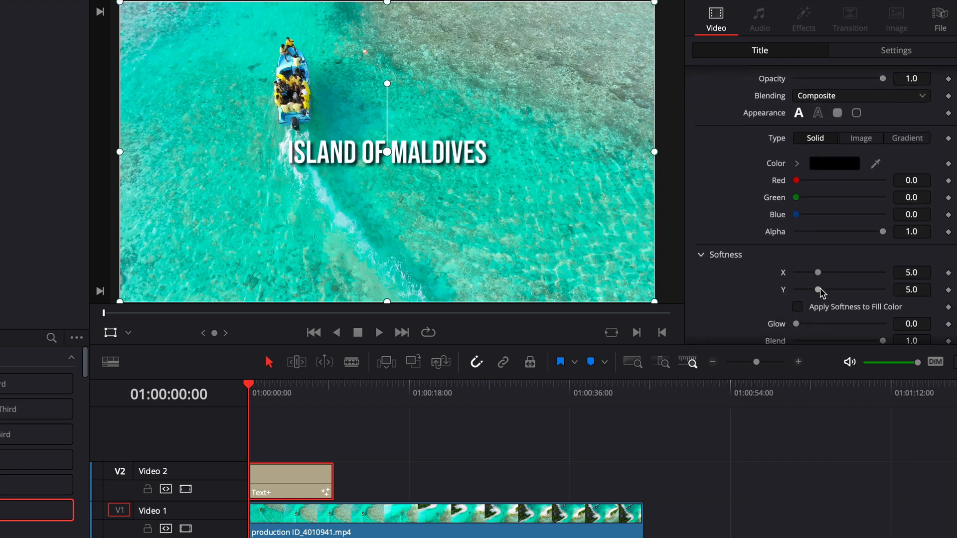
click(766, 98)
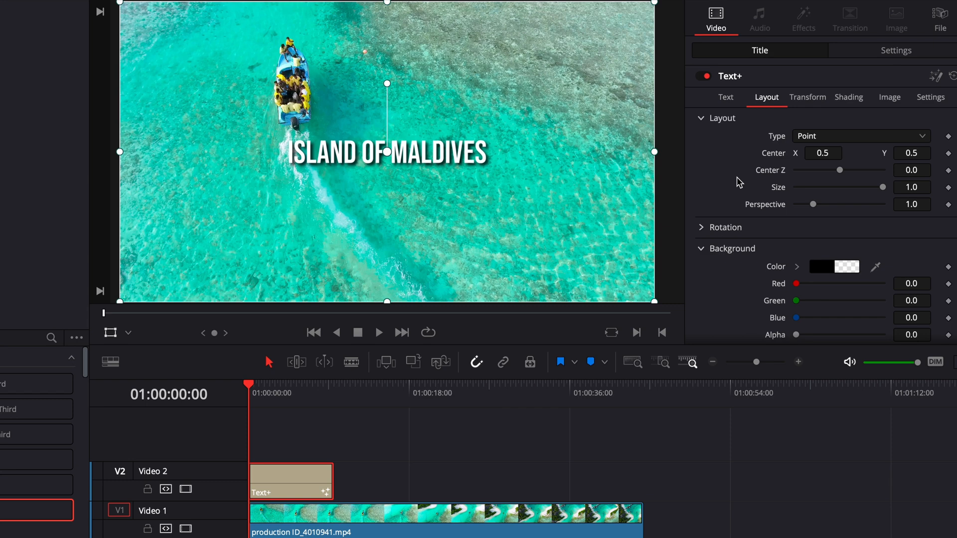
mouse_move(815, 169)
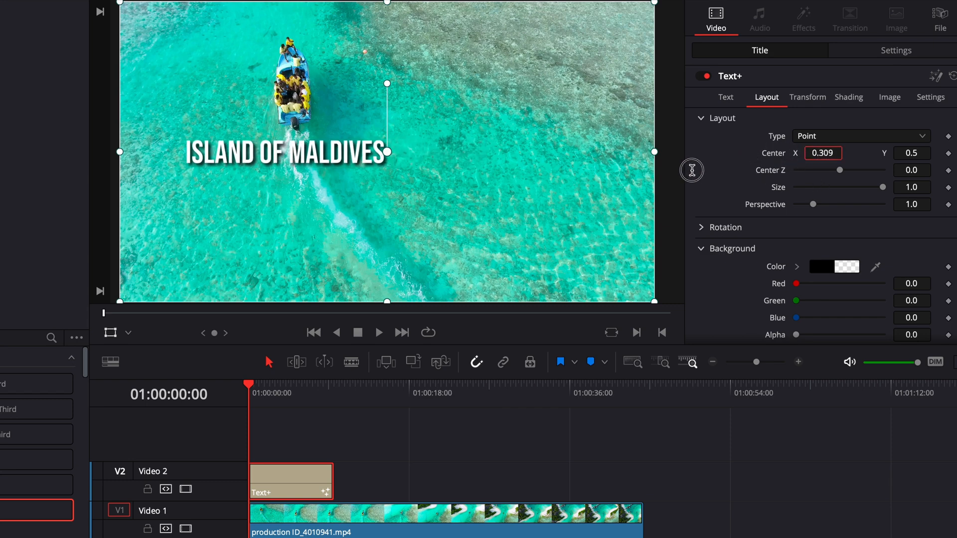
Move the title to Center X 0.214, Y 0.149 and reduce Size to 0.81
drag(823, 152, 823, 156)
text(0.16)
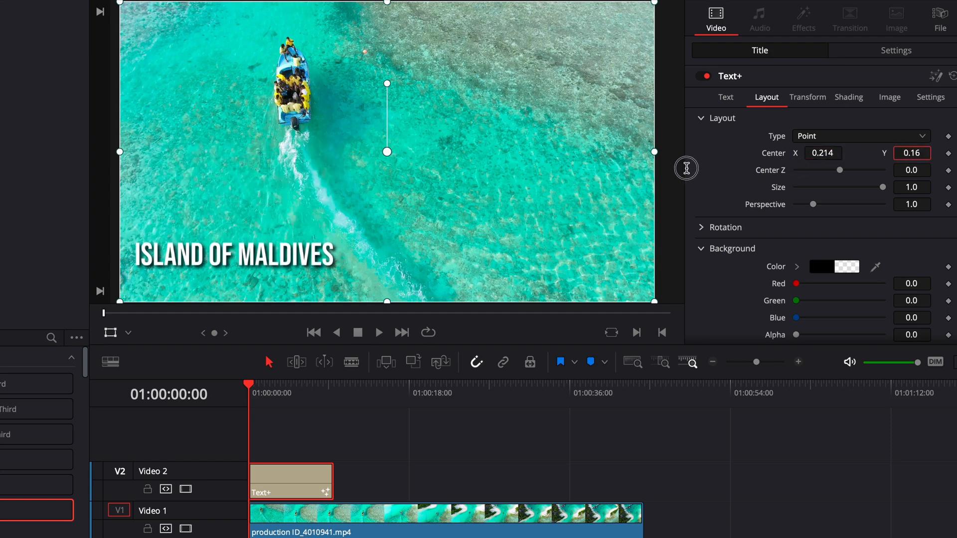
drag(883, 187, 864, 187)
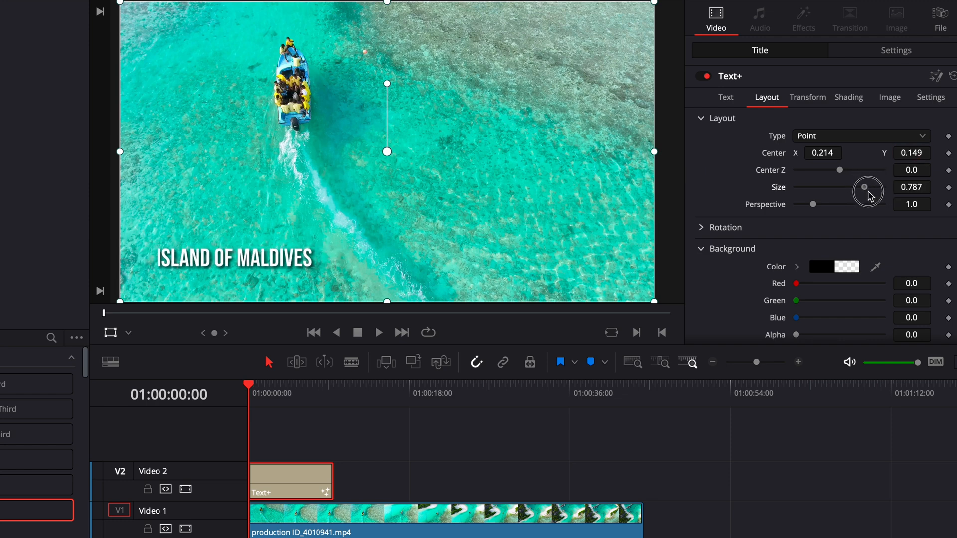
drag(864, 187, 882, 187)
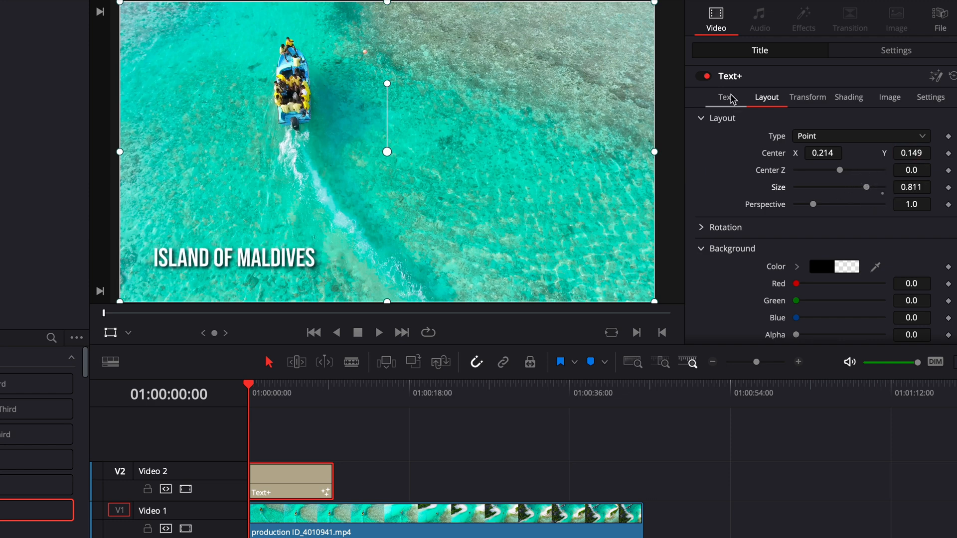
Keyframe Write On at the clip start with End set to 0
click(724, 98)
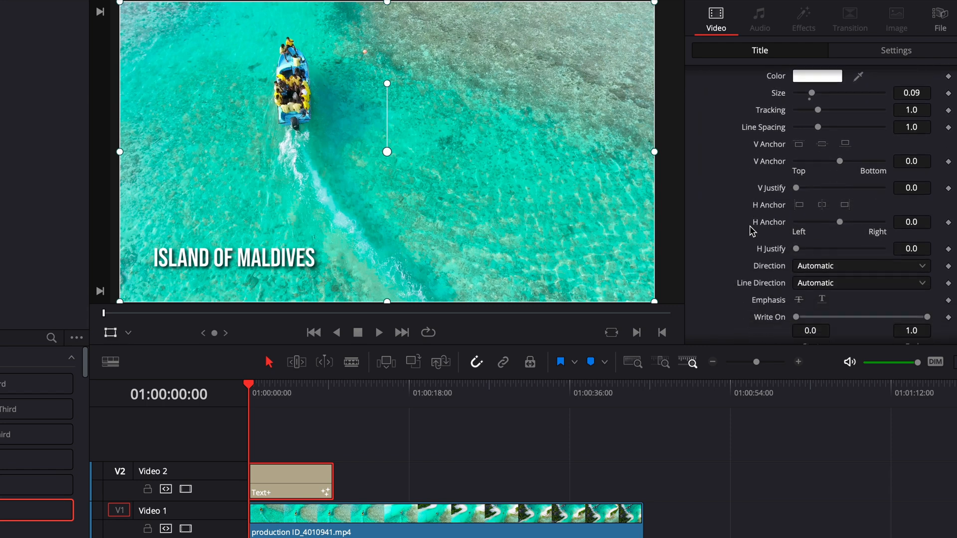
scroll(down, 3)
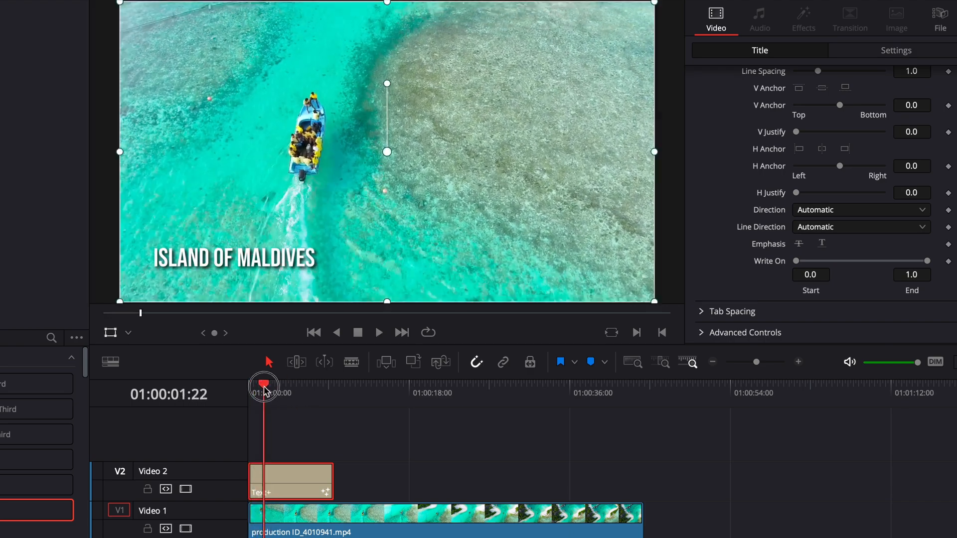
drag(263, 386, 250, 386)
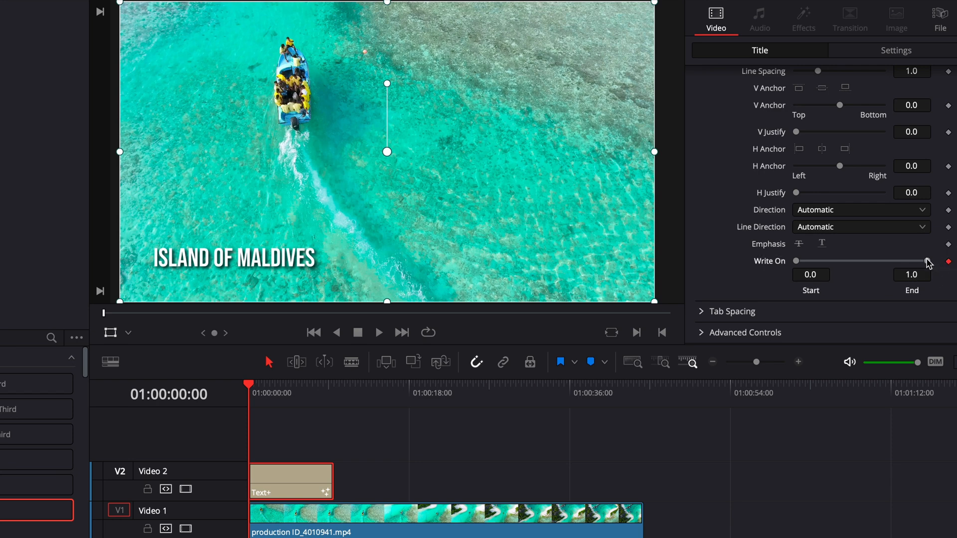
drag(927, 261, 802, 261)
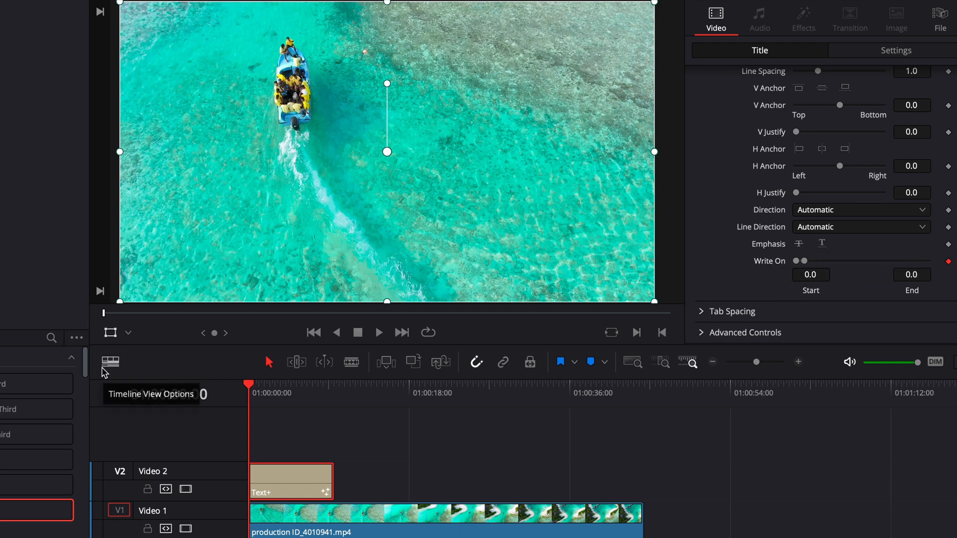
About a second in, drag Write On End back to 1.0
click(378, 333)
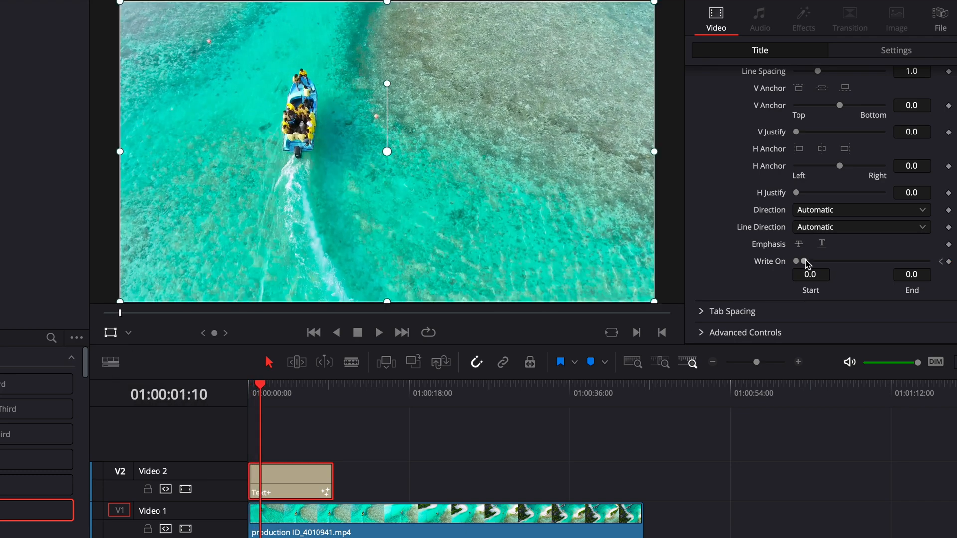
drag(796, 261, 807, 261)
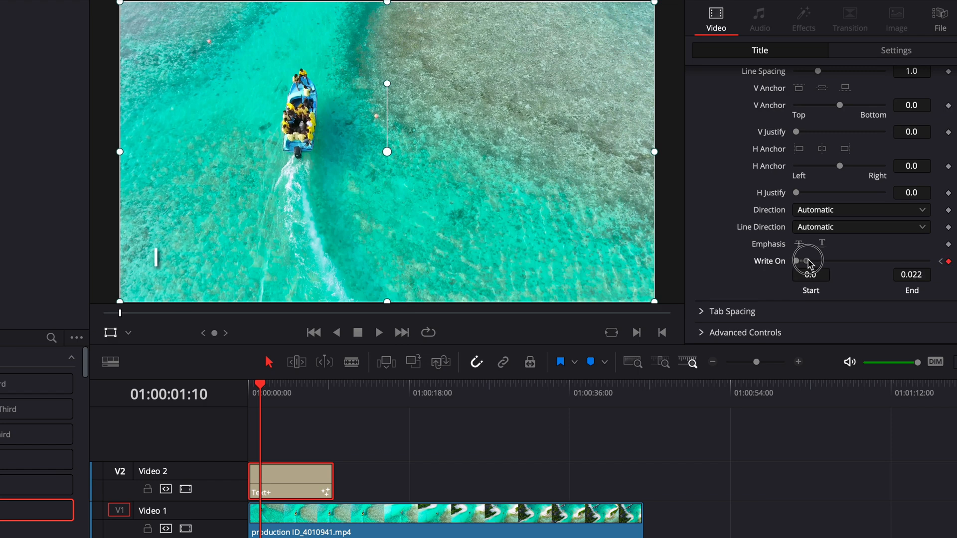
drag(809, 261, 903, 261)
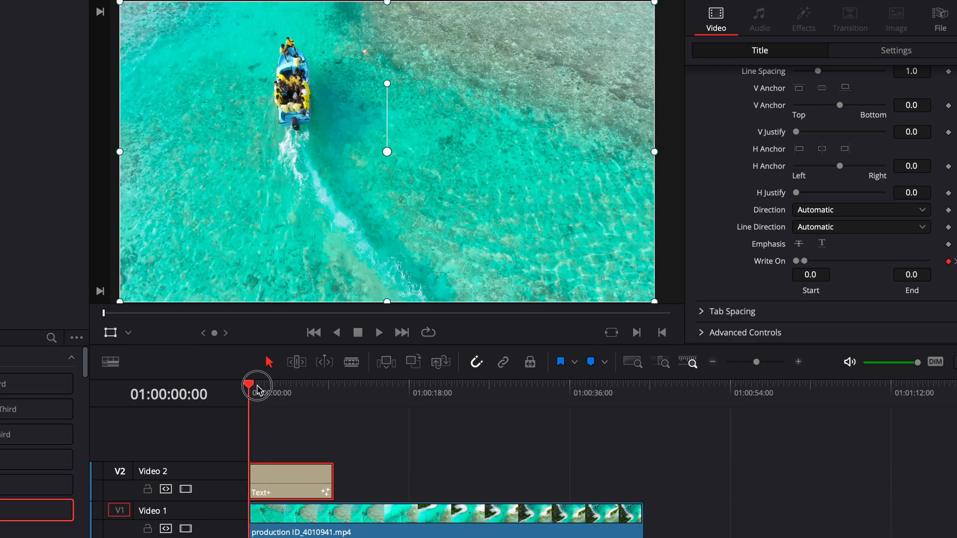
Scrub the playhead to about 01:00:03:02, where the title is fully written
click(377, 333)
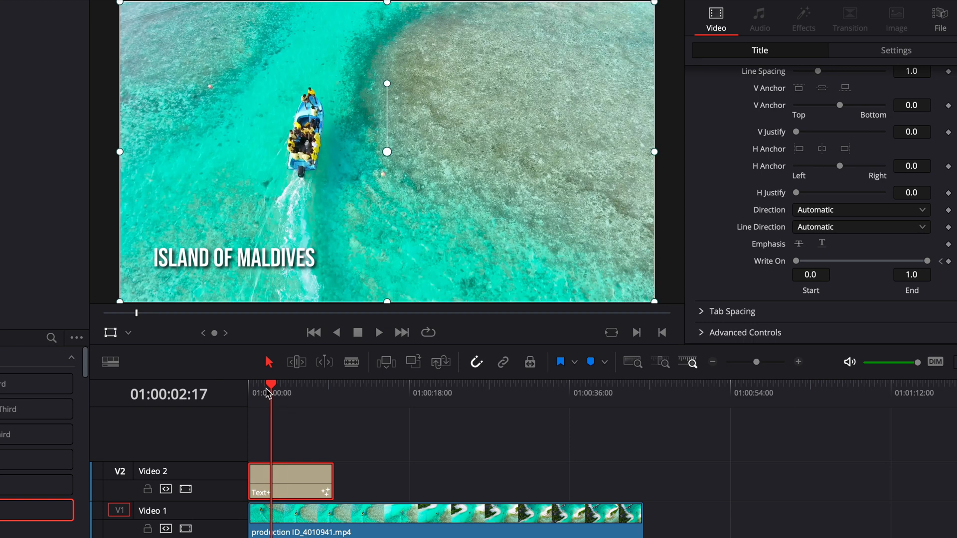
mouse_move(449, 356)
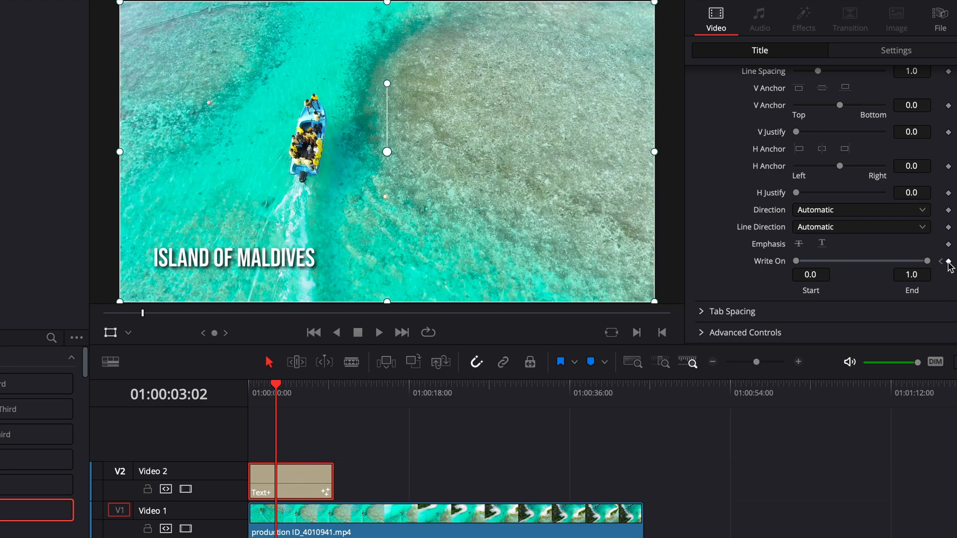
Keyframe Write On at 3:02, then drag Write On Start to 1.0 at 4:07
click(378, 332)
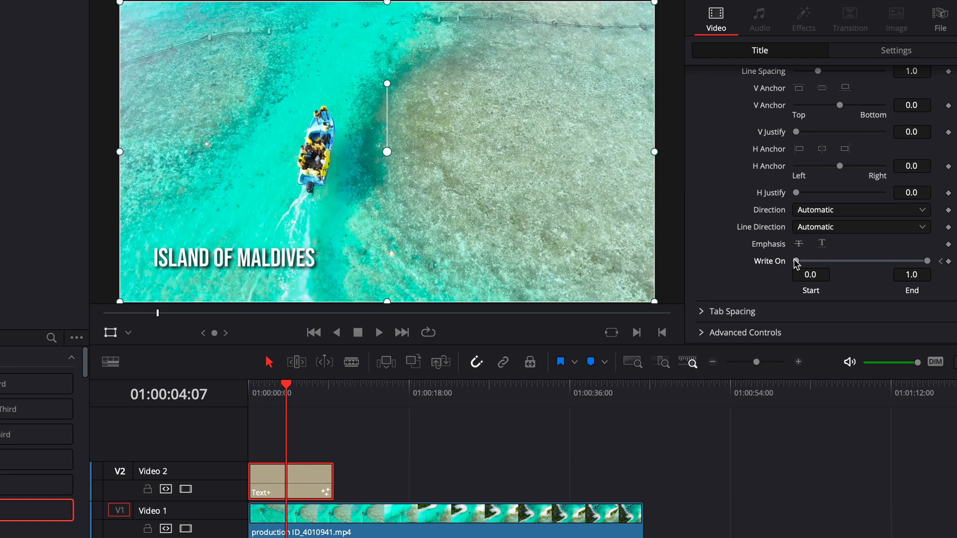
mouse_move(922, 269)
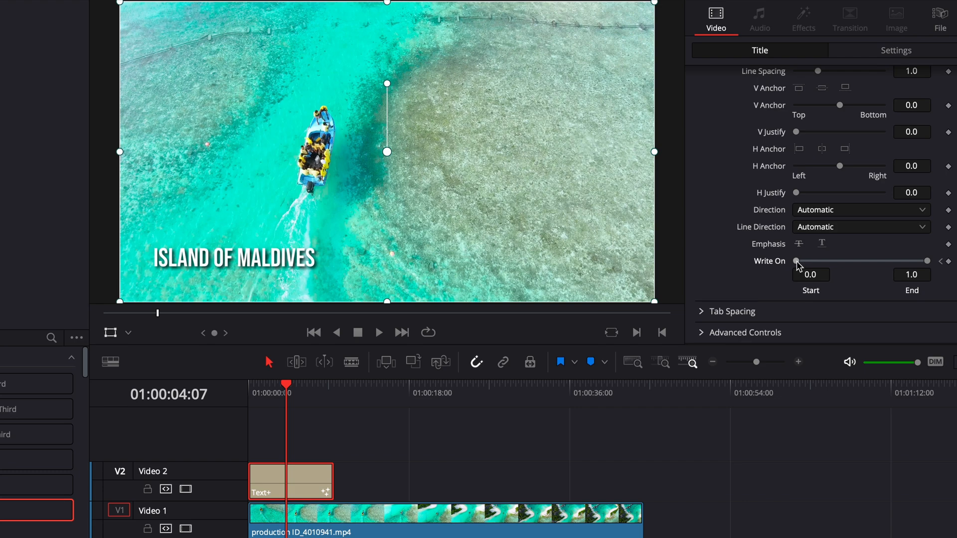
drag(796, 261, 928, 261)
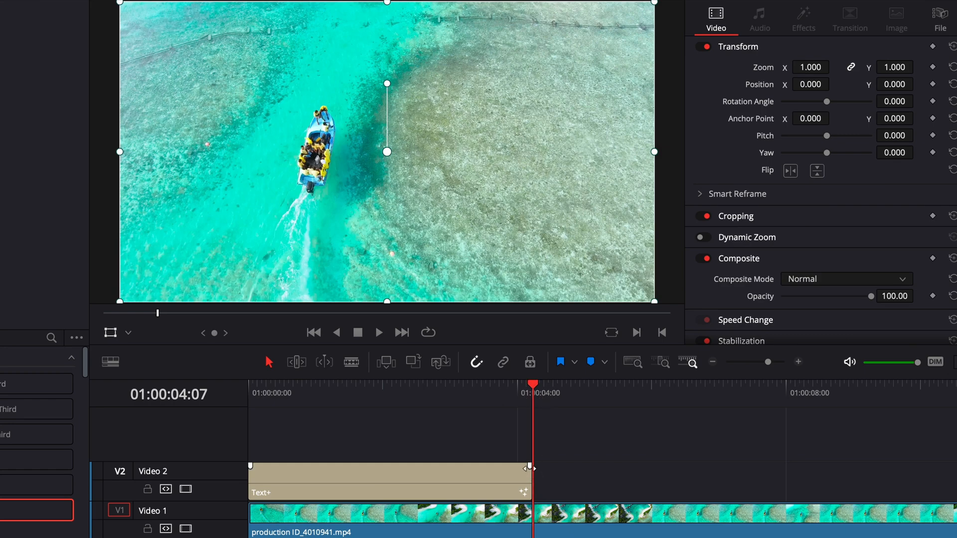
Drag the Text+ clip's top-right fade handle left to fade out its end
drag(530, 468, 512, 468)
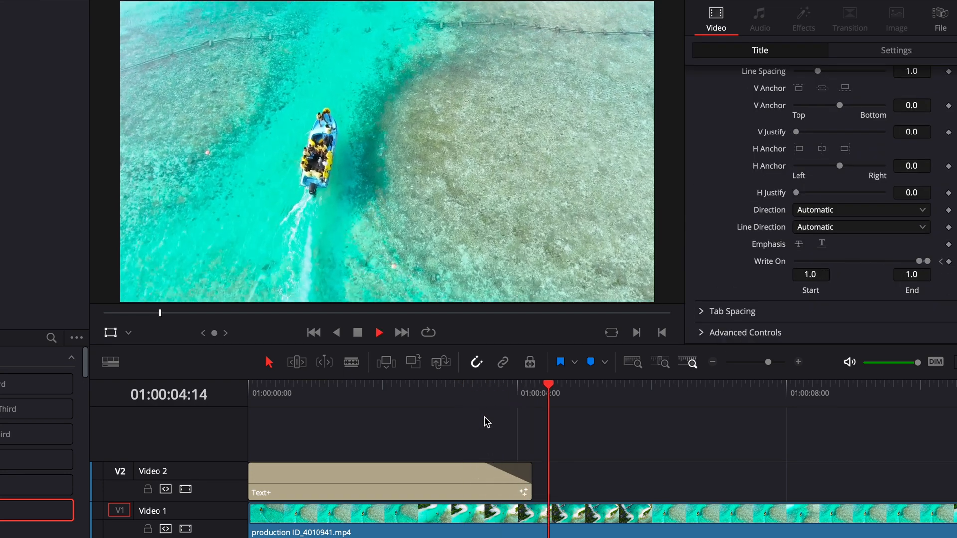
click(400, 385)
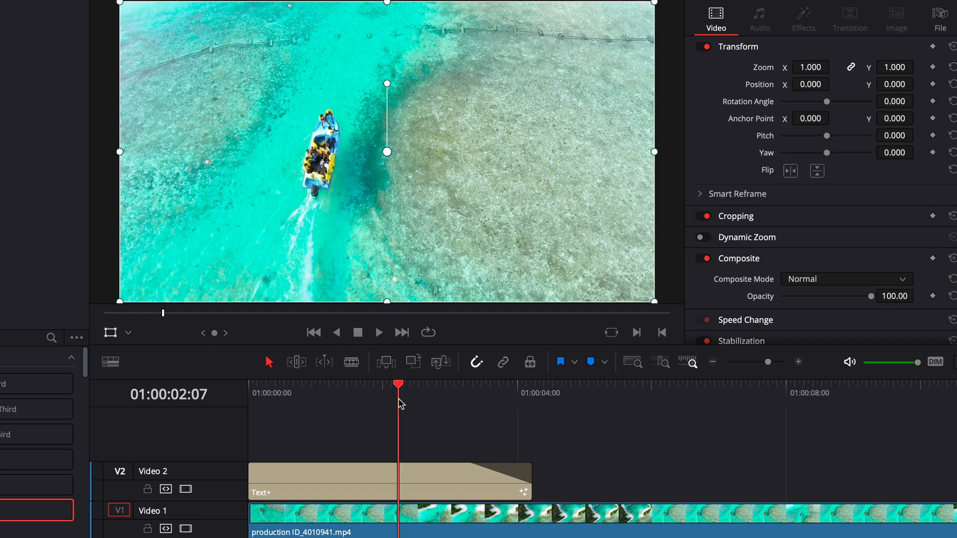
click(378, 332)
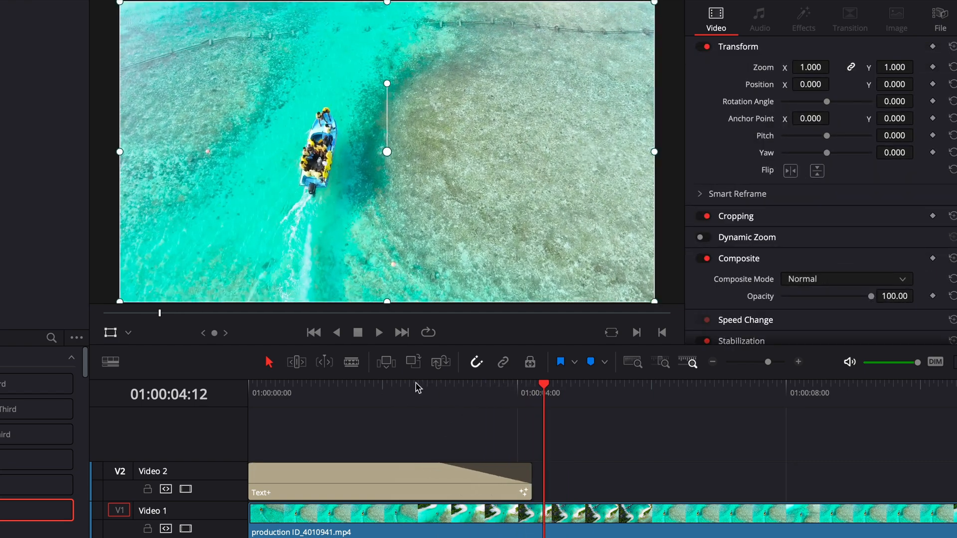
click(378, 333)
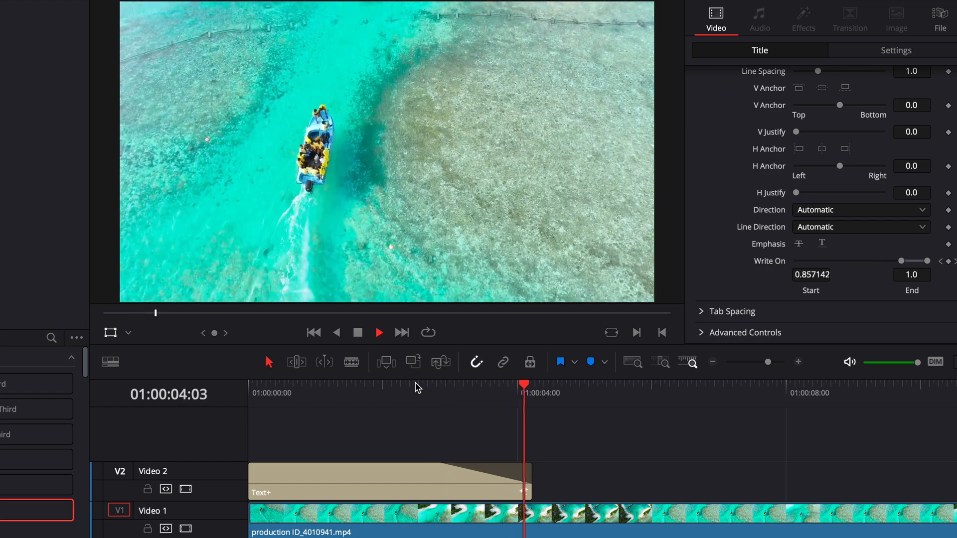